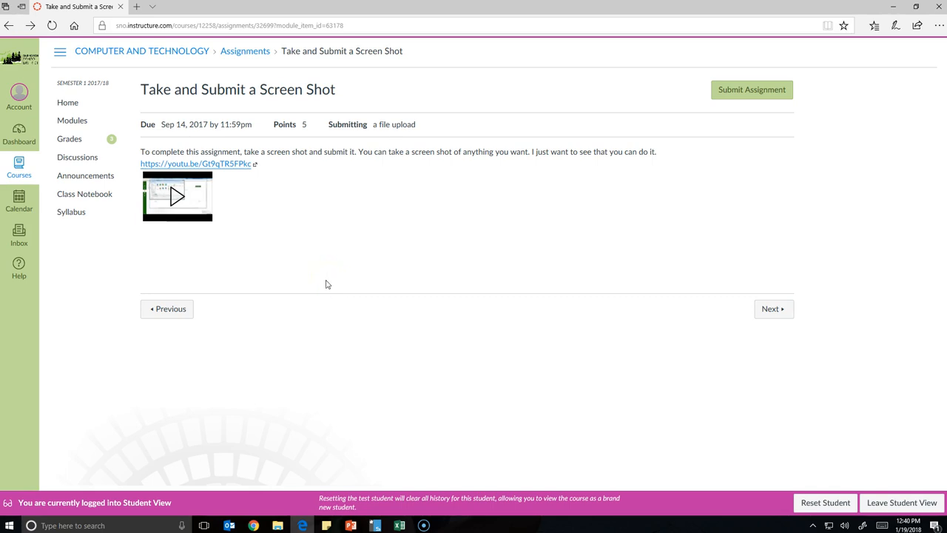
mouse_move(324, 280)
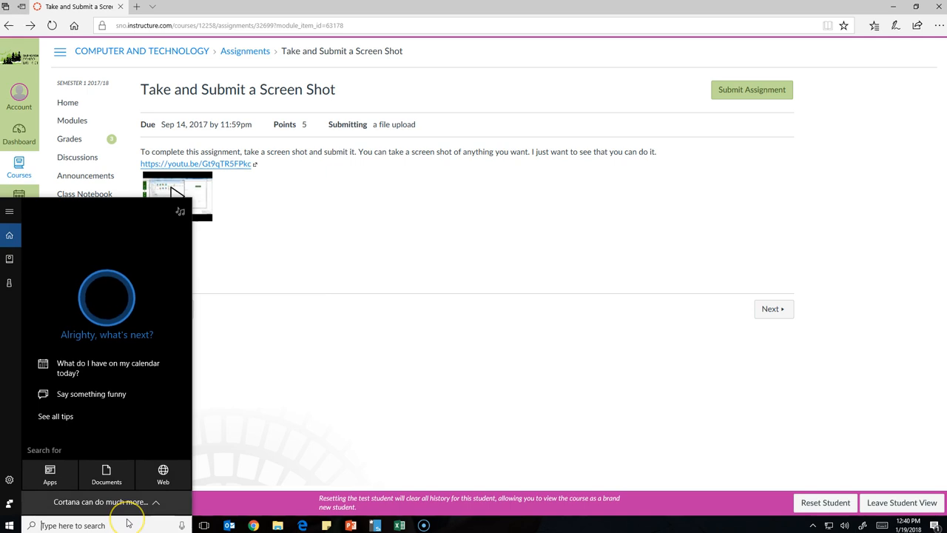
Search the Start menu for "snip" to find Snipping Tool.
type("snip")
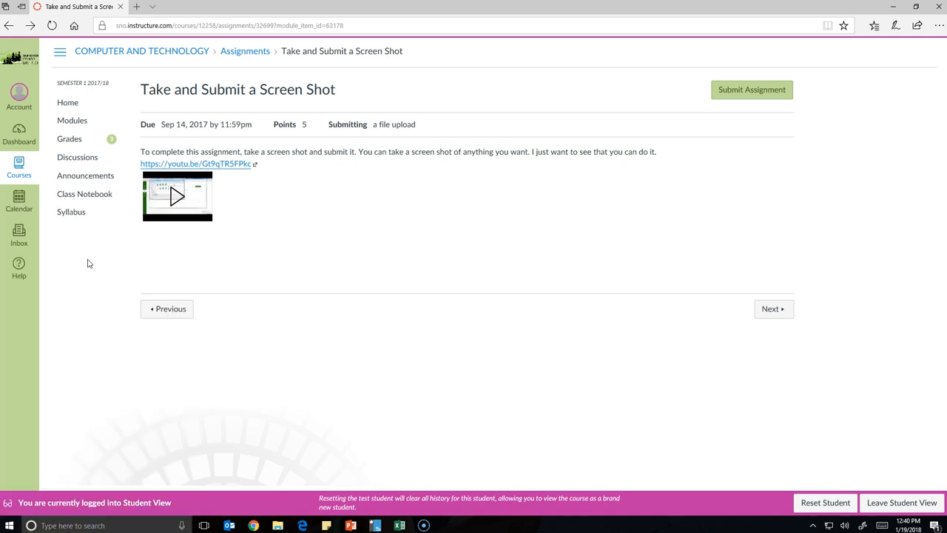
Launch Snipping Tool and capture a rectangular snip of the assignment heading, details and video.
left_click(447, 525)
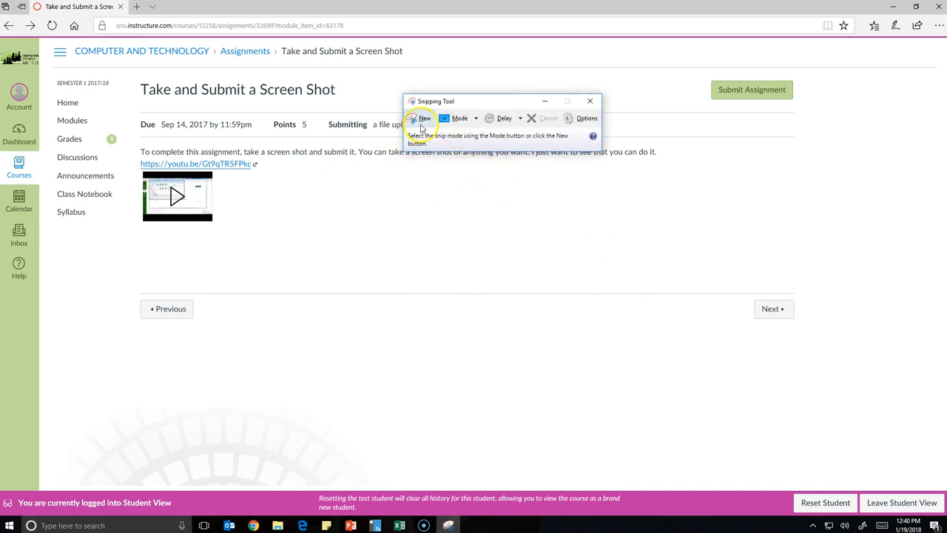
left_click(420, 118)
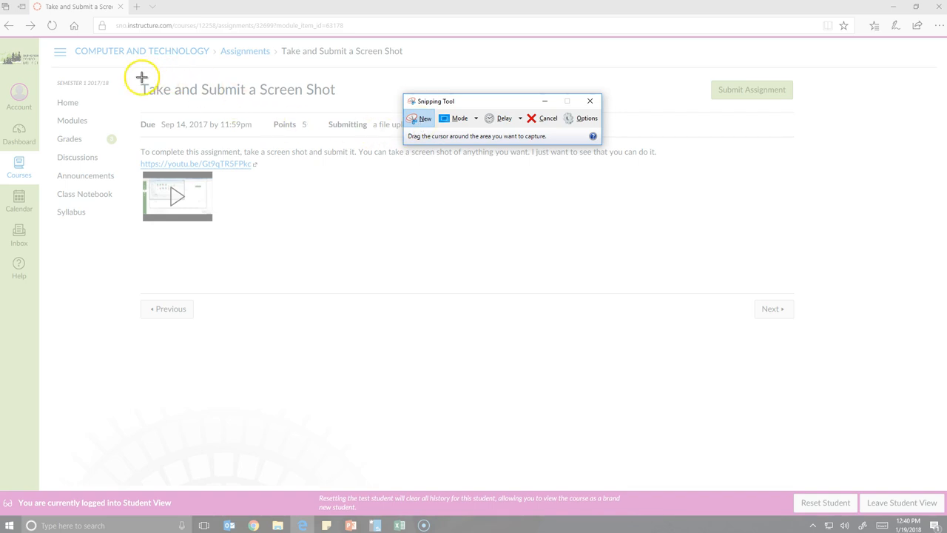
left_click_drag(140, 77, 648, 231)
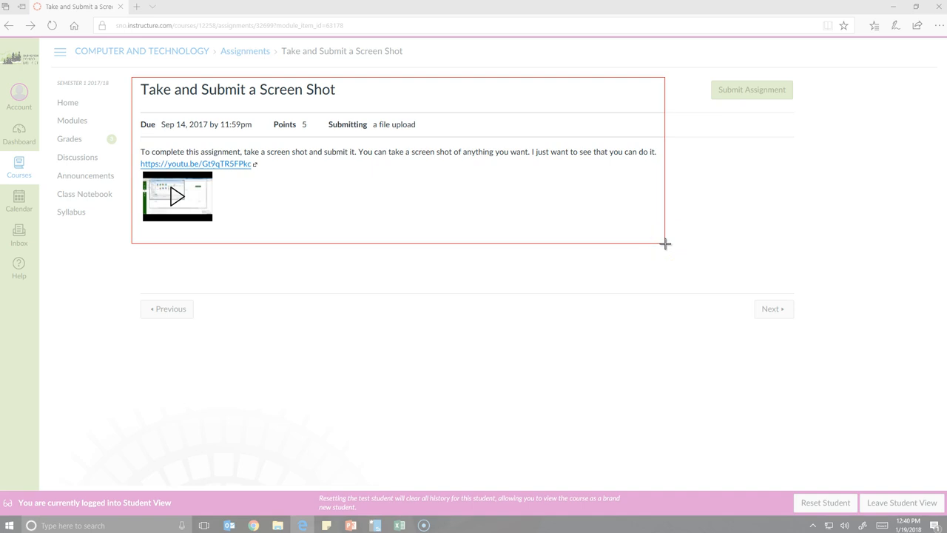
left_click(448, 524)
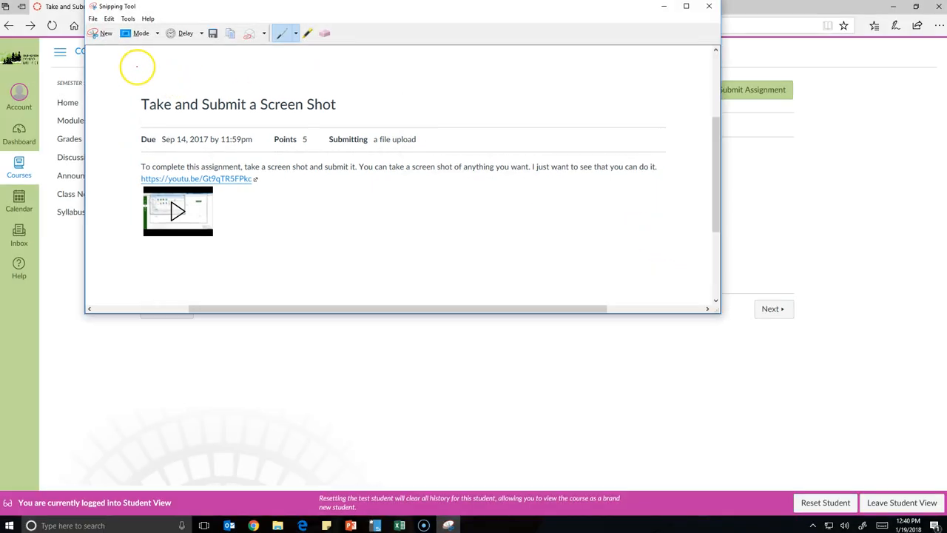
Save the snip to the Desktop as a PNG named "Practice Screen Shot".
left_click(93, 18)
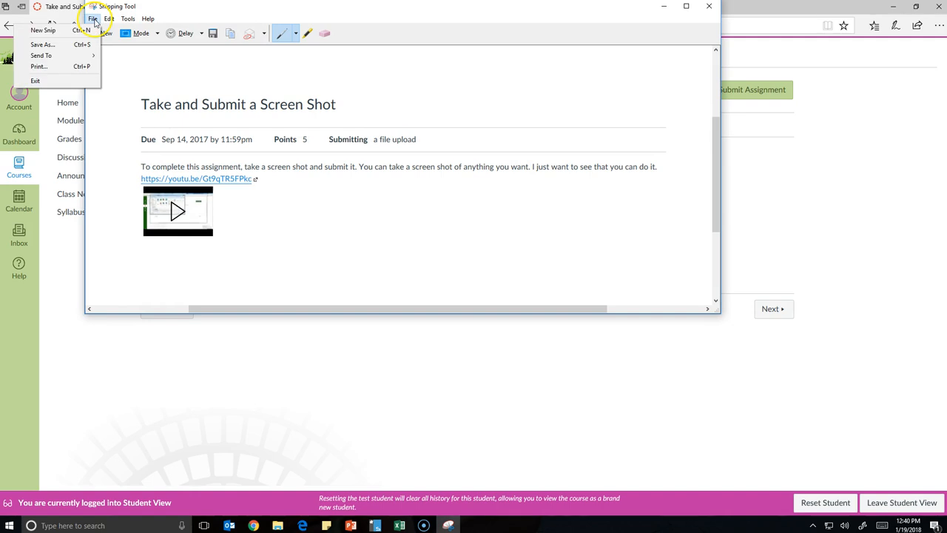
left_click(41, 44)
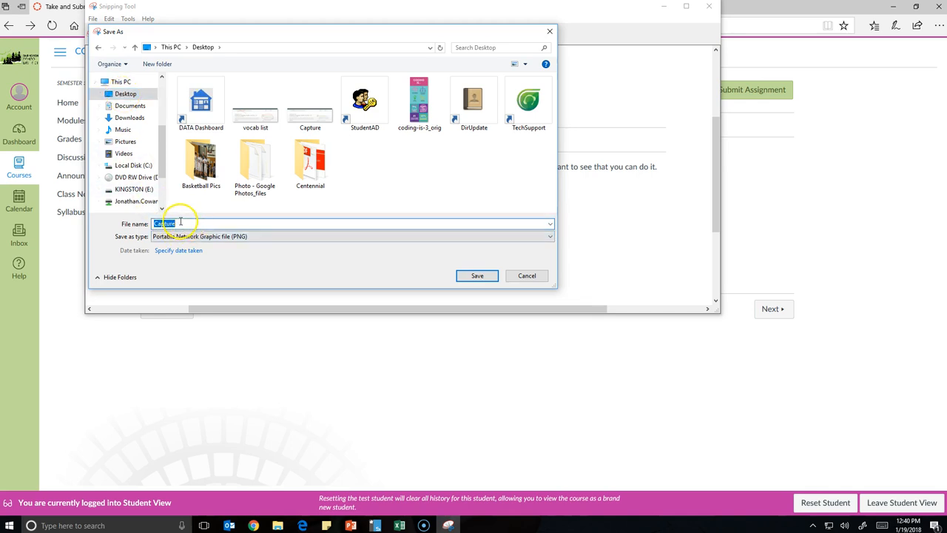
type("Practice Scree")
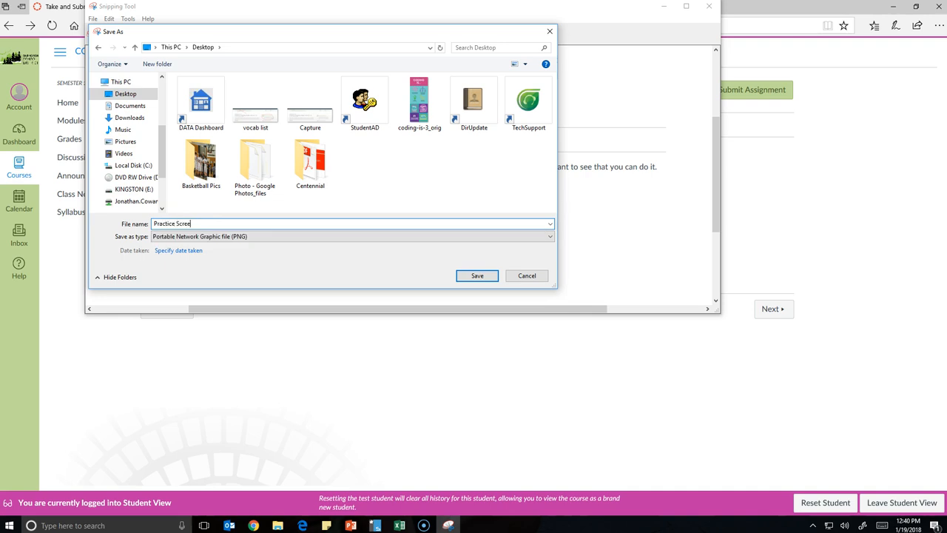
type("n Shot")
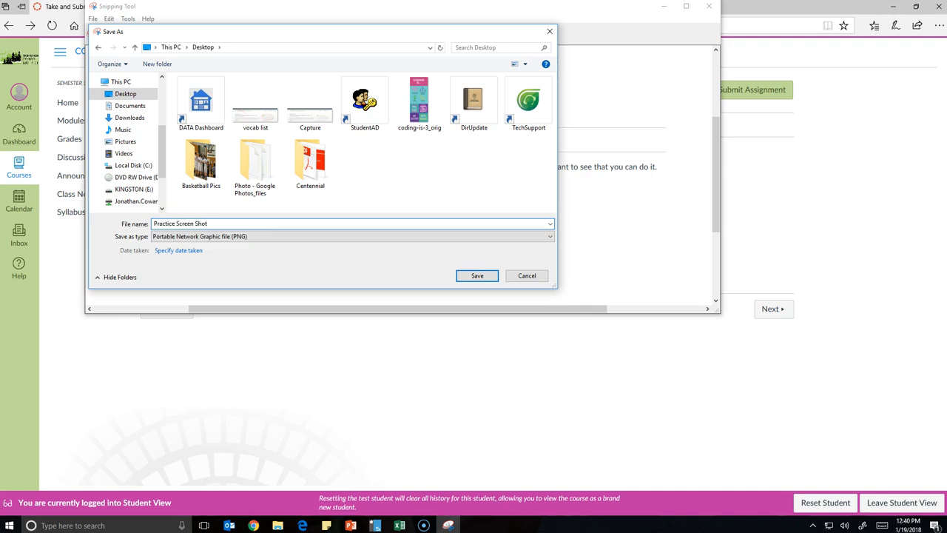
left_click(476, 275)
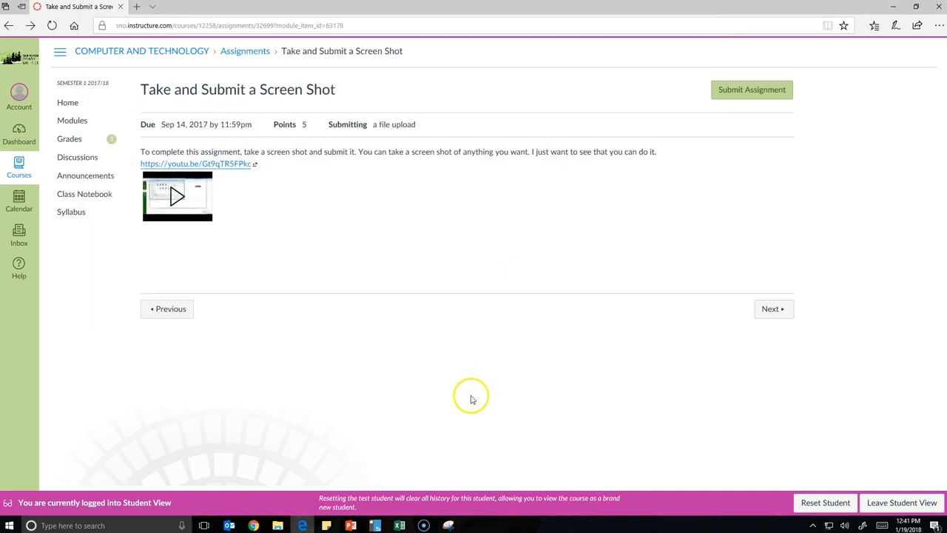
mouse_move(751, 90)
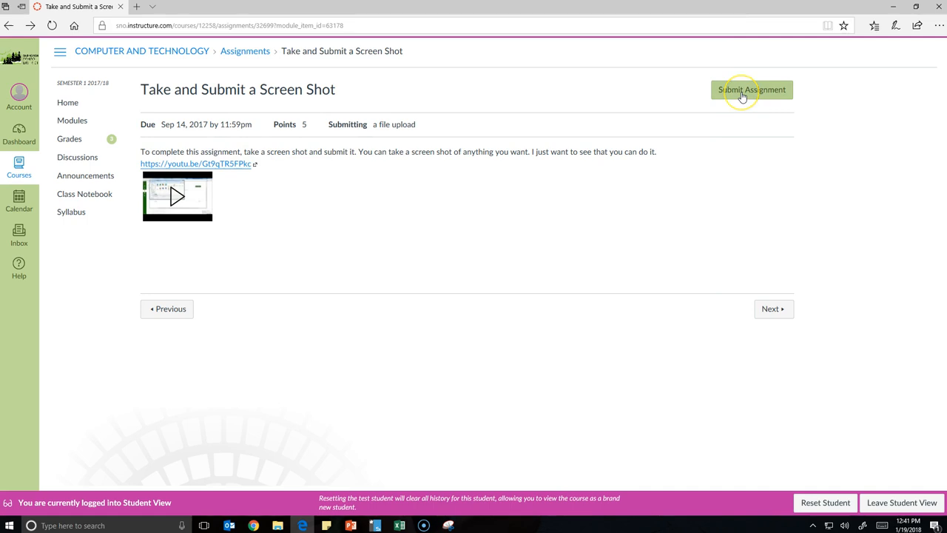
Attach Practice Screen Shot from the Desktop to the assignment and submit it.
left_click(751, 90)
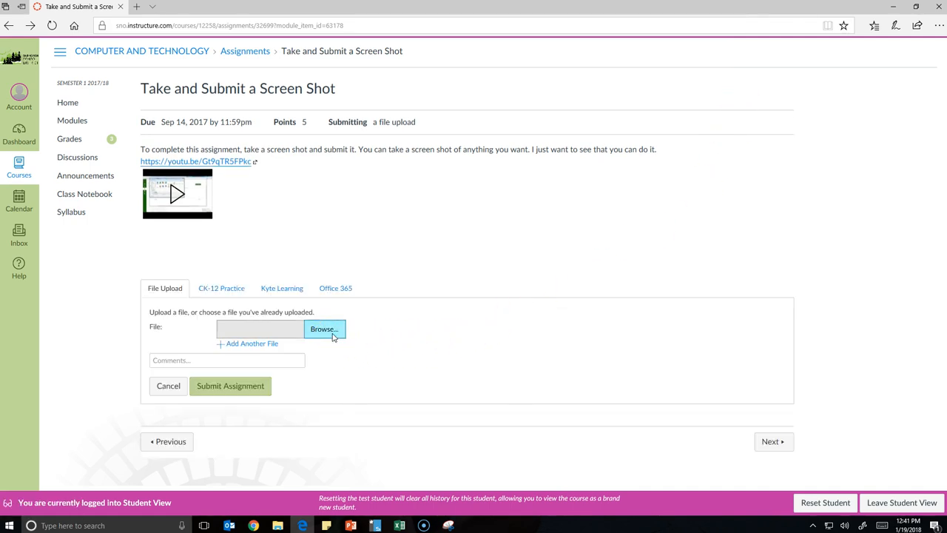
left_click(324, 329)
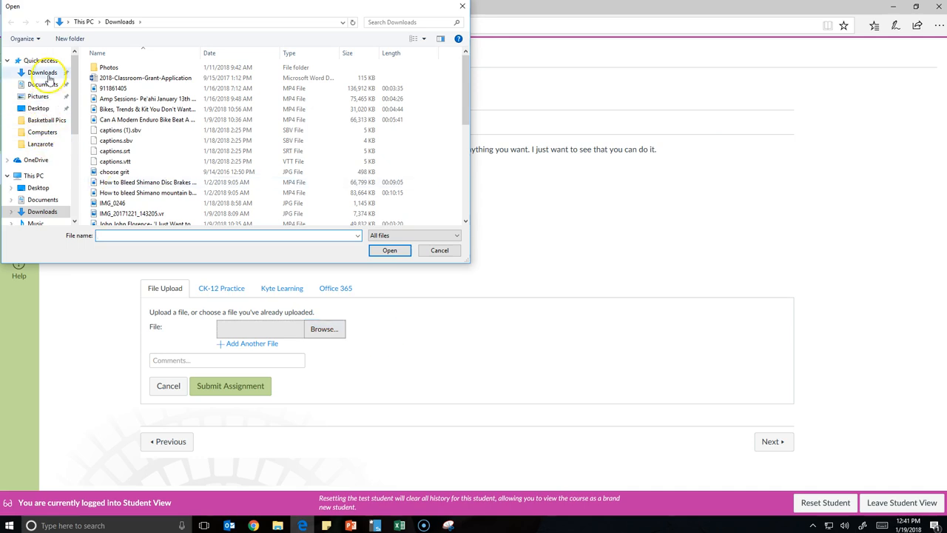
left_click(39, 108)
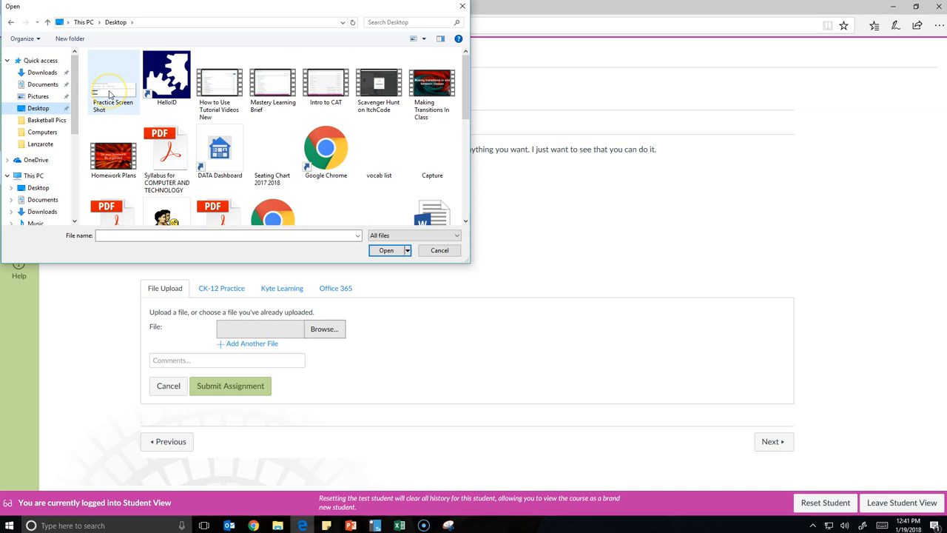
left_click(385, 250)
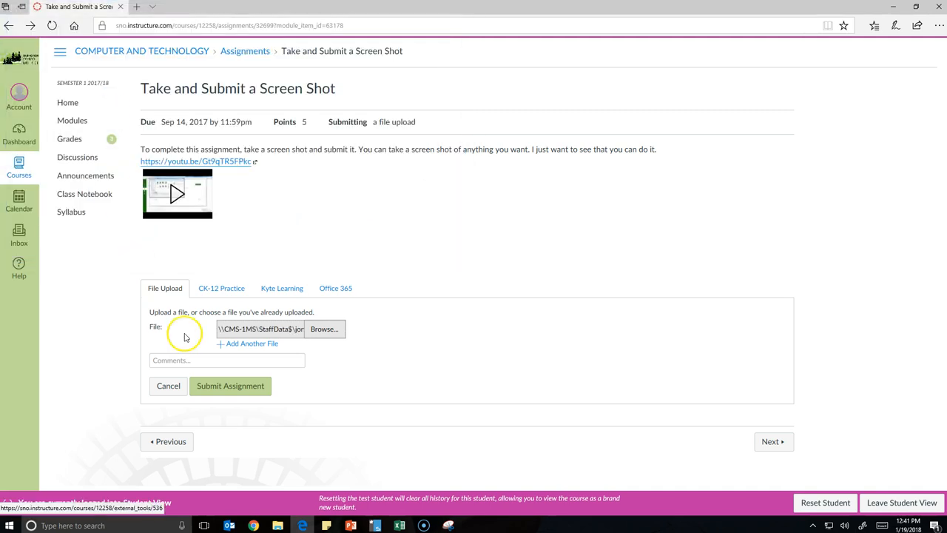
left_click(230, 385)
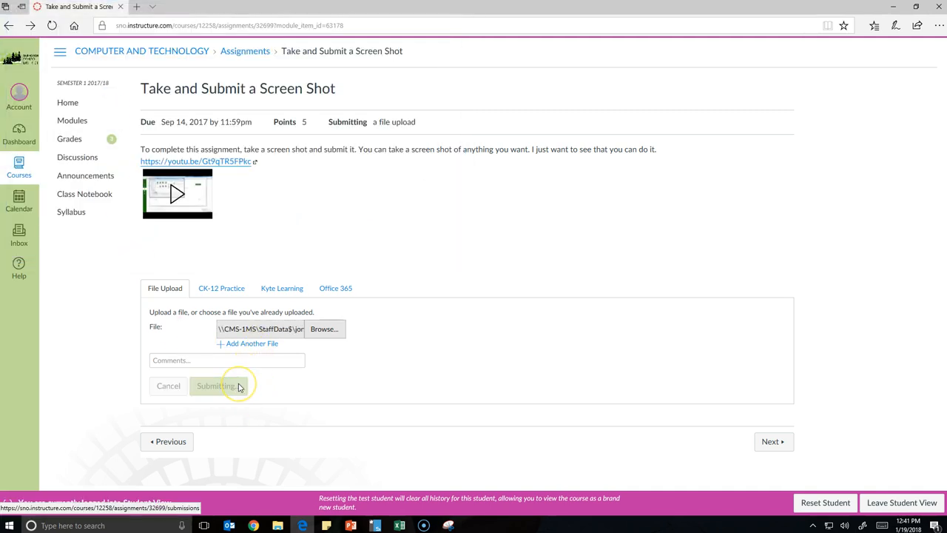